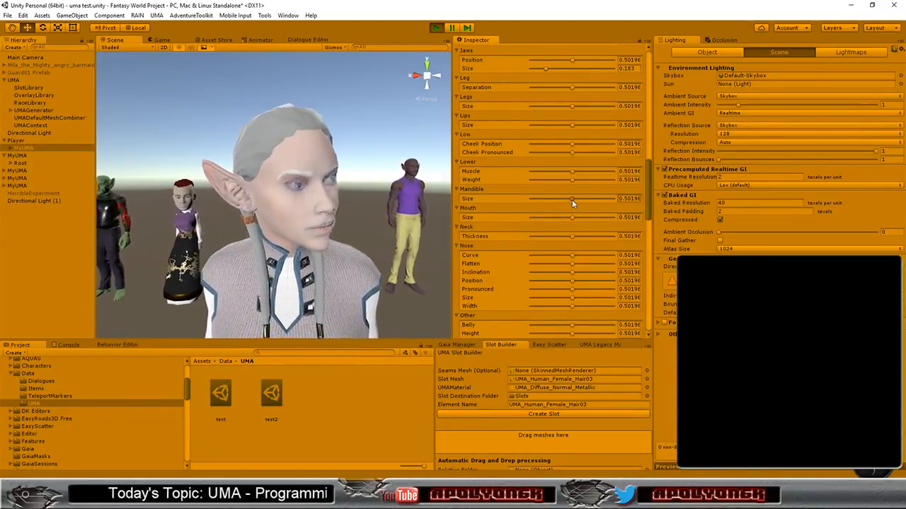
- Set Mandible Size to about 0.188 and Mouth Size to about 0.171, then raise Nose Size and narrow Nose Width
{"action": "left_click_drag", "start_coordinate": [573, 198], "coordinate": [554, 198]}
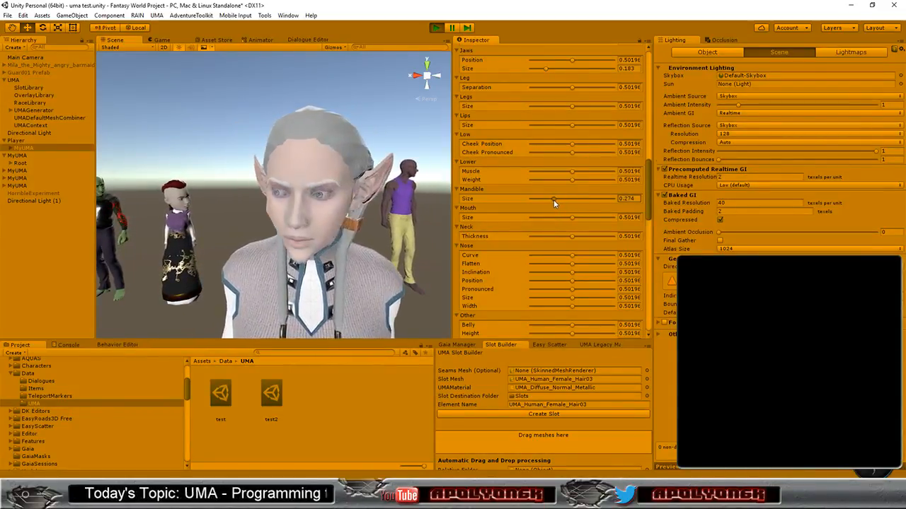
{"action": "left_click_drag", "start_coordinate": [551, 199], "coordinate": [565, 199]}
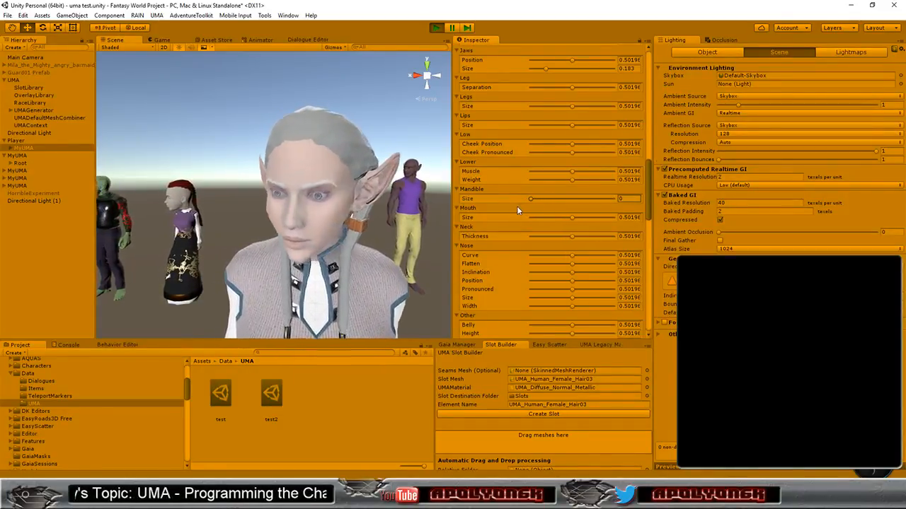
{"action": "left_click_drag", "start_coordinate": [531, 198], "coordinate": [551, 198]}
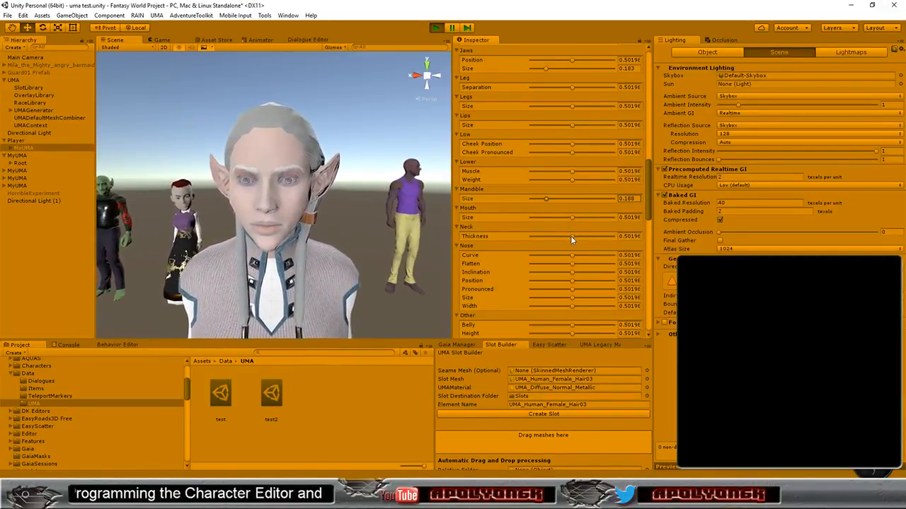
{"action": "left_click_drag", "start_coordinate": [546, 218], "coordinate": [564, 217]}
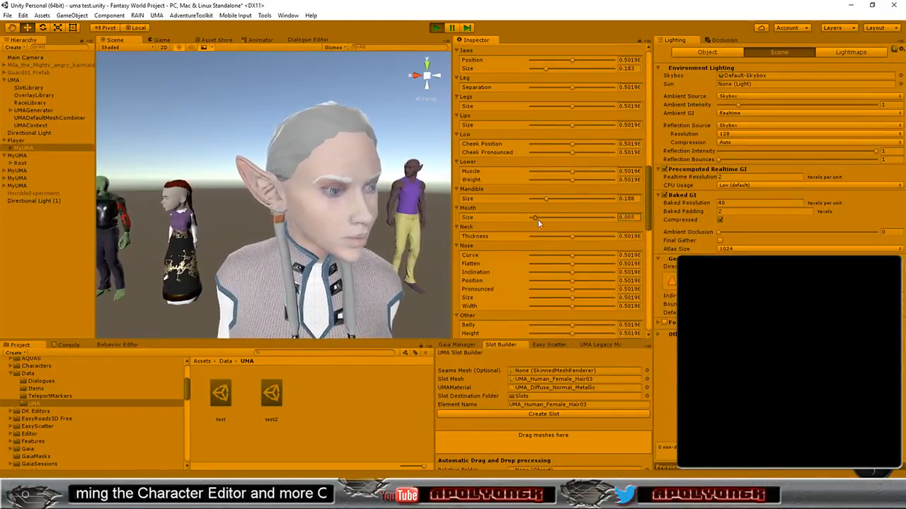
{"action": "left_click_drag", "start_coordinate": [535, 217], "coordinate": [559, 217]}
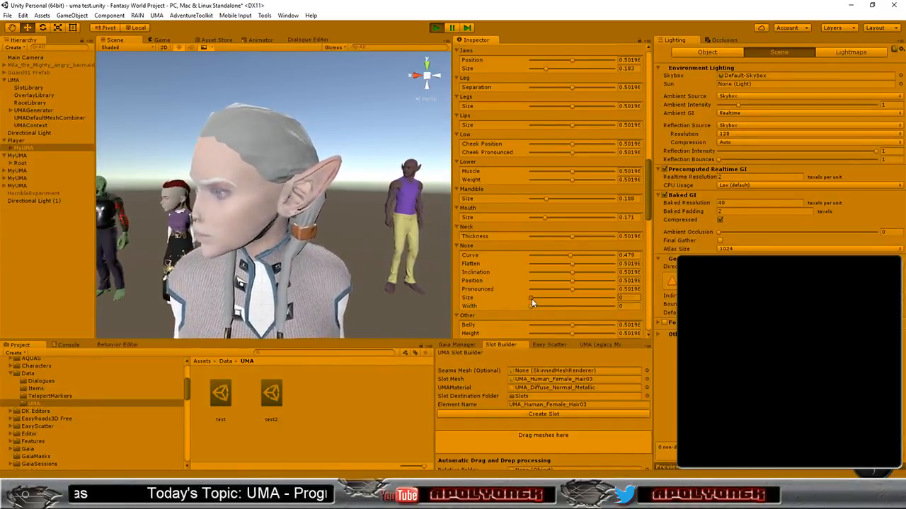
{"action": "left_click_drag", "start_coordinate": [531, 306], "coordinate": [573, 306]}
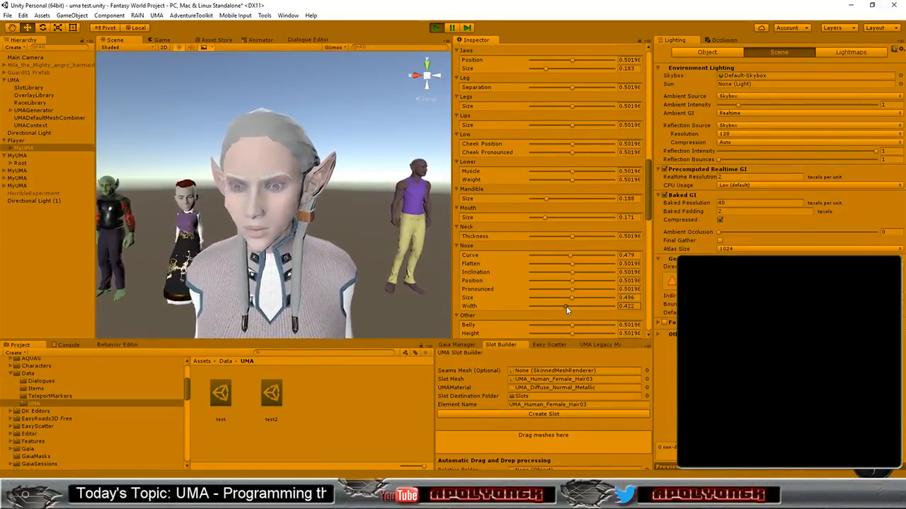
{"action": "left_click_drag", "start_coordinate": [573, 298], "coordinate": [561, 297]}
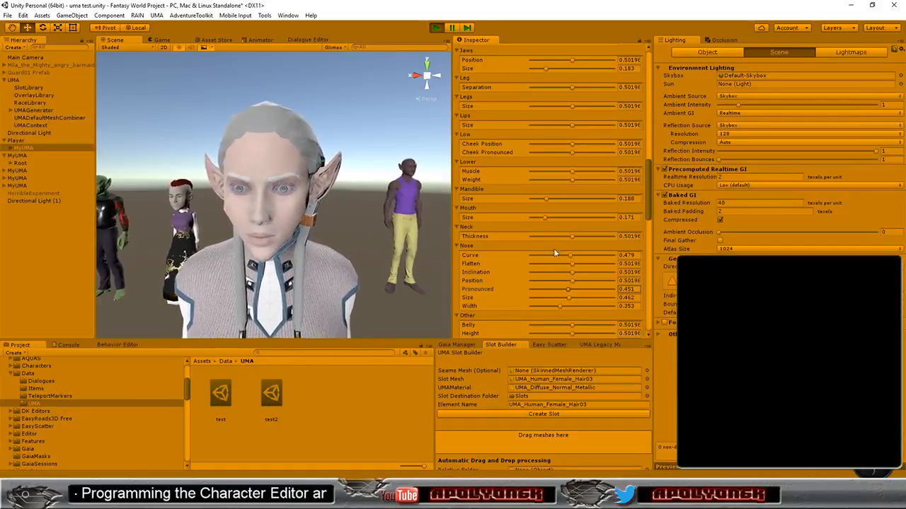
- Drag the Lower Muscle and Upper Muscle DNA sliders up to 1
{"action": "scroll", "scroll_direction": "down", "scroll_amount": 3}
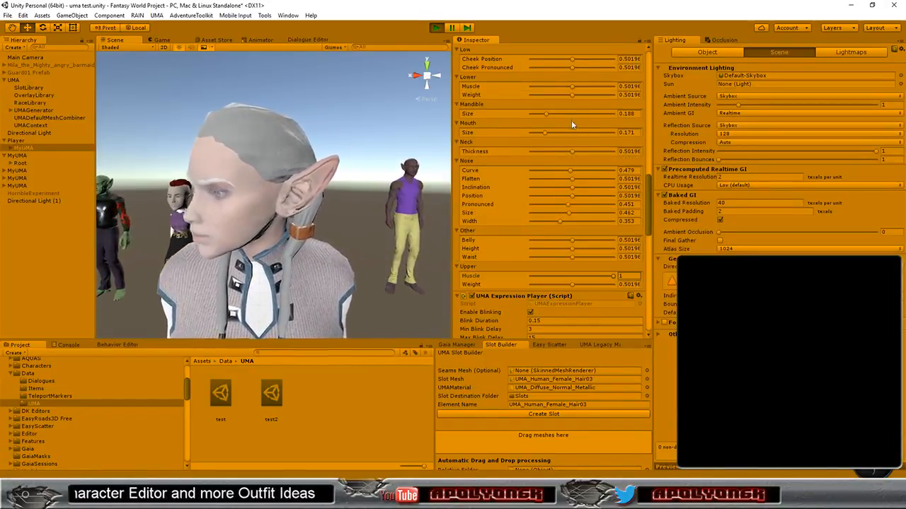
{"action": "left_click_drag", "start_coordinate": [573, 86], "coordinate": [612, 86]}
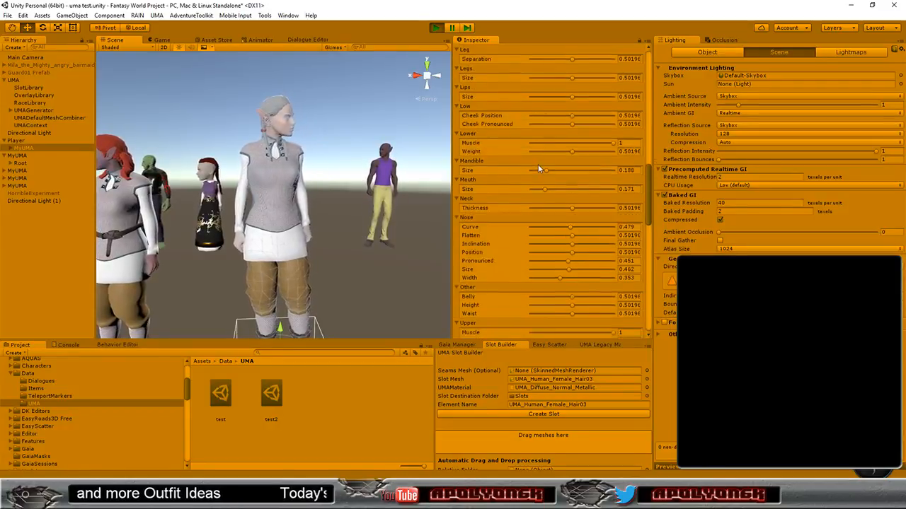
{"action": "scroll", "scroll_direction": "down", "scroll_amount": 3}
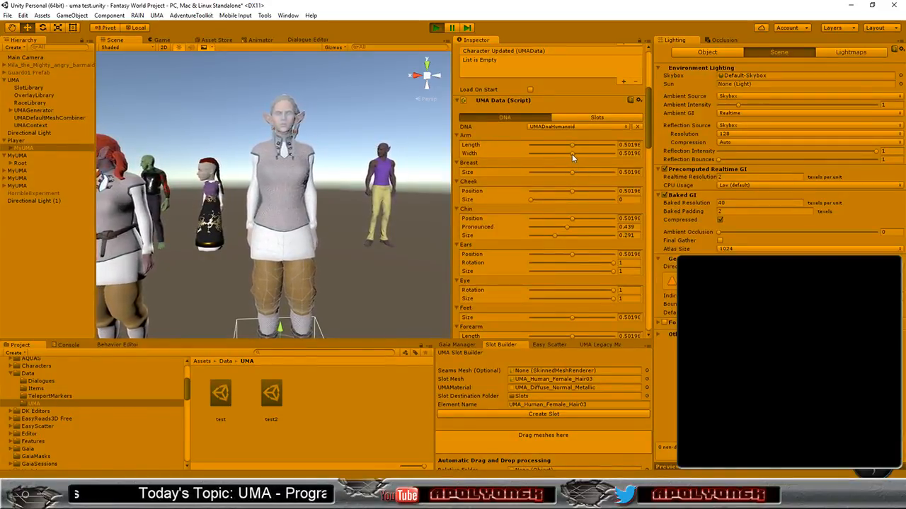
{"action": "left_click_drag", "start_coordinate": [571, 153], "coordinate": [594, 153]}
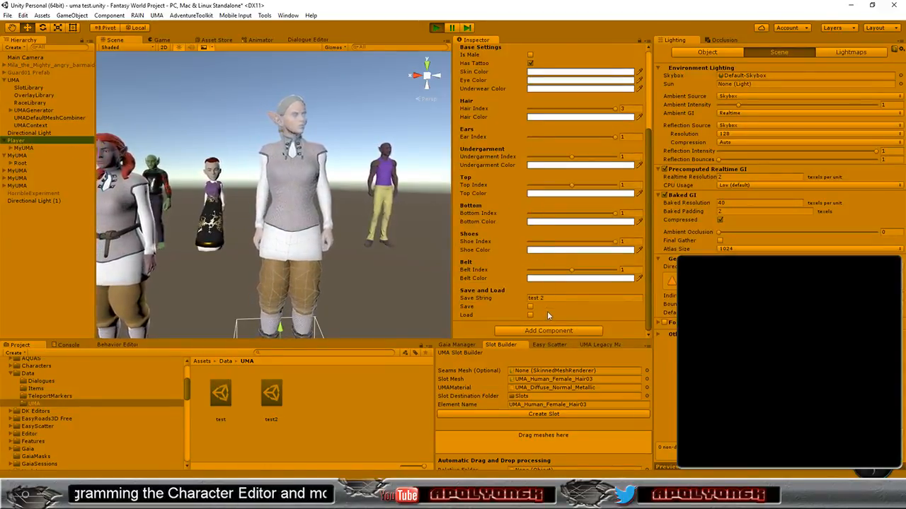
- Save the elf recipe as 'another test 2', then load the 'test' recipe onto the character
{"action": "left_click", "coordinate": [566, 298]}
{"action": "type", "text": "another "}
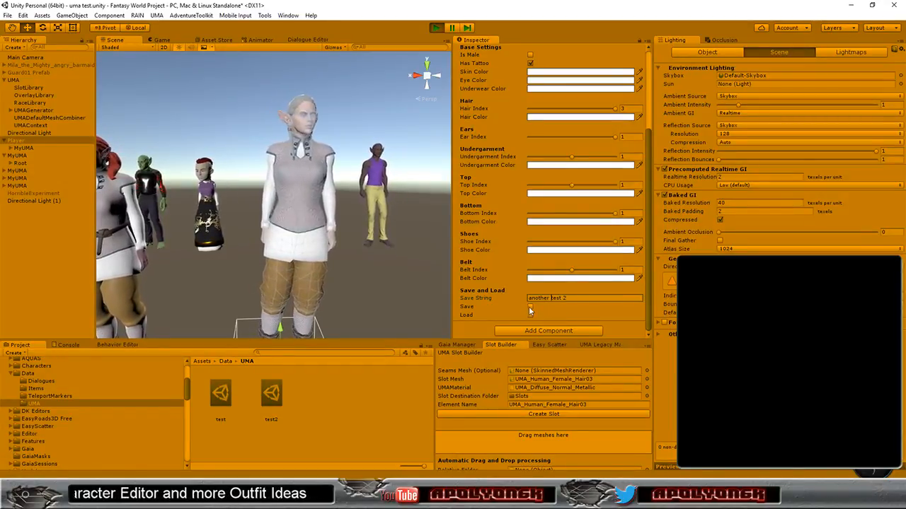
{"action": "left_click", "coordinate": [530, 306]}
{"action": "type", "text": "test"}
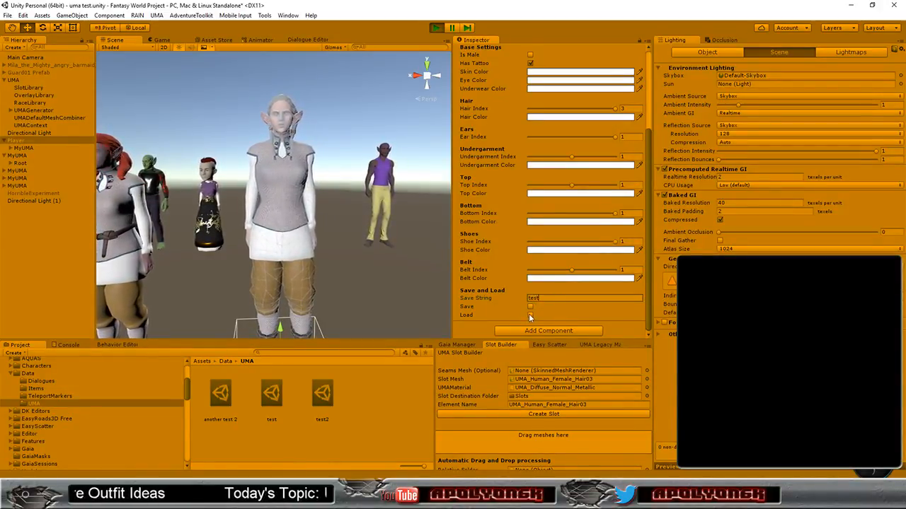
{"action": "left_click", "coordinate": [530, 315]}
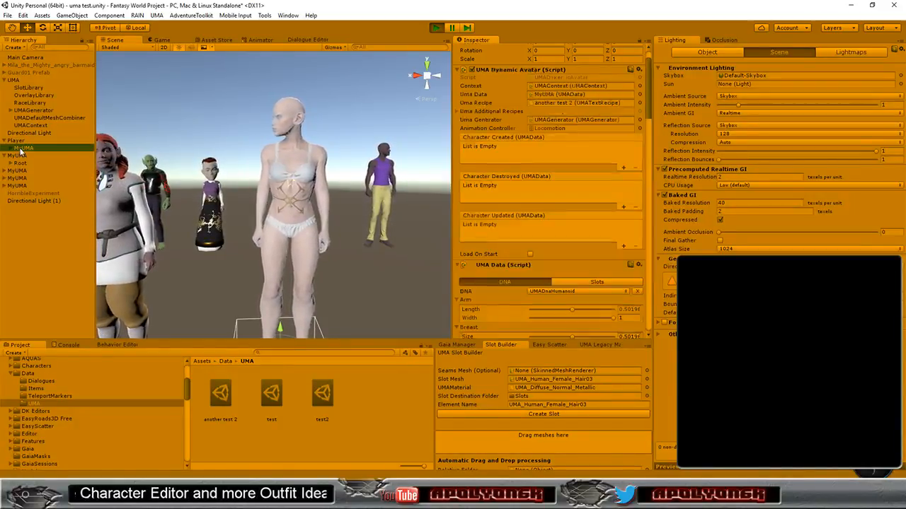
- Widen the Arm Width DNA slider to about 0.868, then reduce it to about 0.475
{"action": "scroll", "scroll_direction": "down", "scroll_amount": 3}
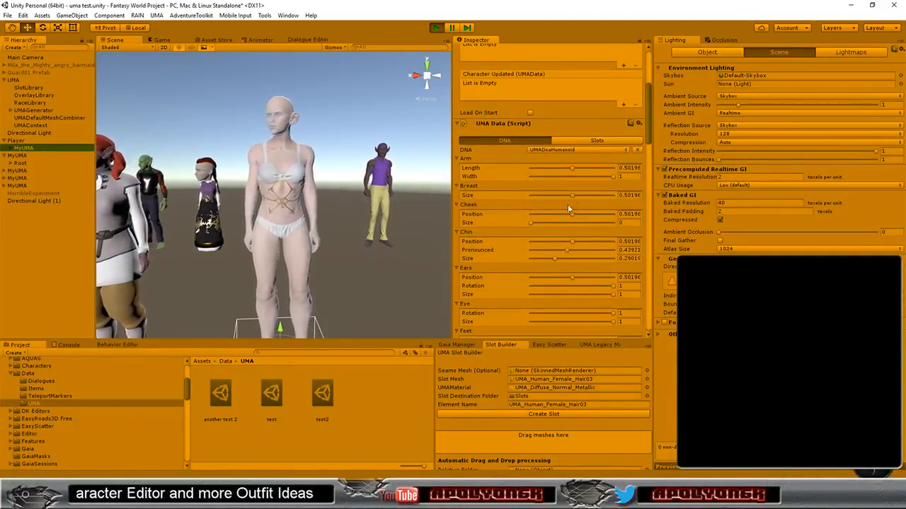
{"action": "left_click_drag", "start_coordinate": [573, 177], "coordinate": [584, 176]}
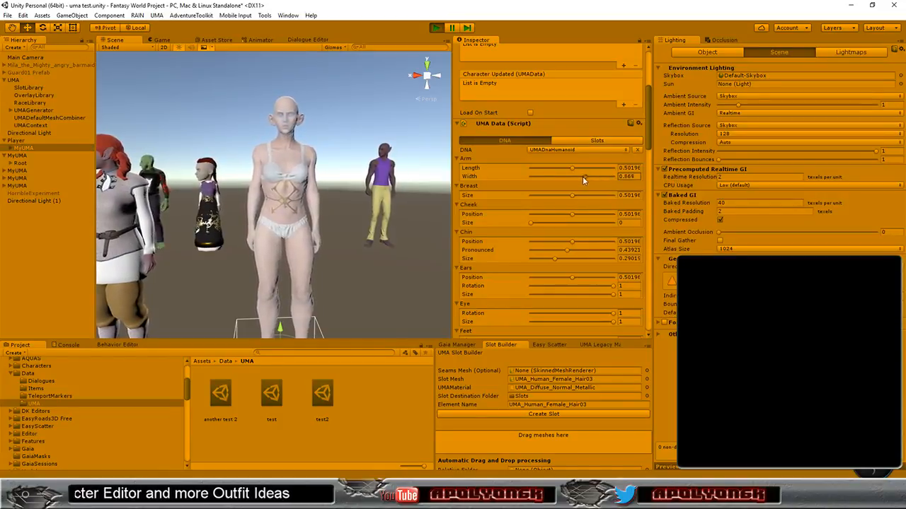
{"action": "left_click_drag", "start_coordinate": [587, 176], "coordinate": [566, 176]}
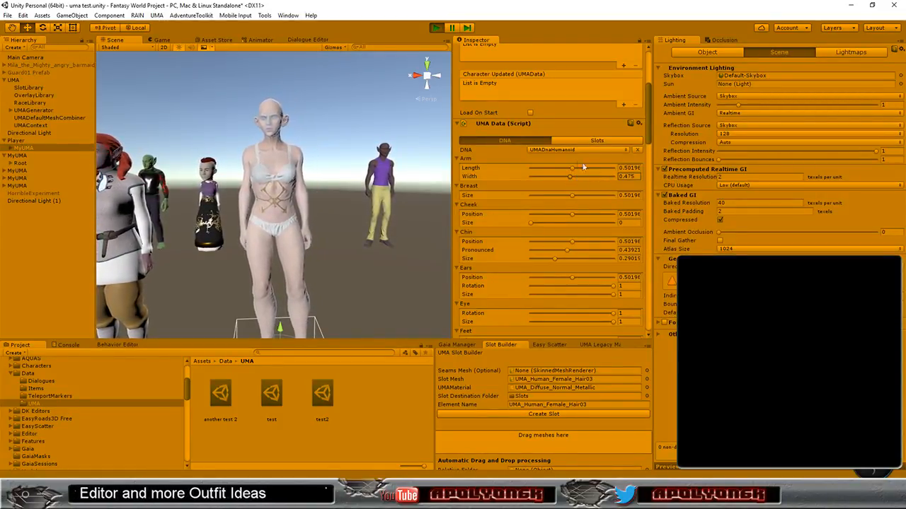